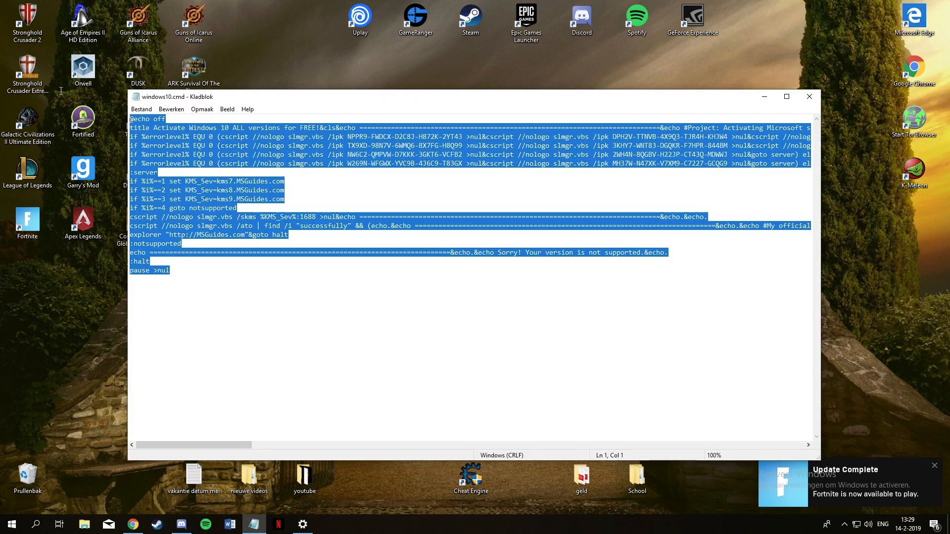
Step: Search Kinguin for 'windo' and view the Windows 10 Professional OEM Key listing
left_click(140, 109)
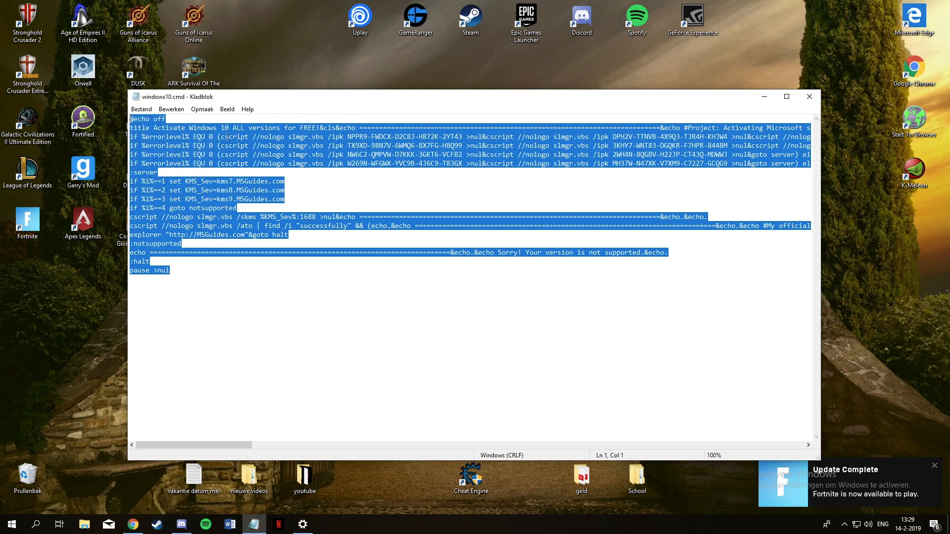
mouse_move(809, 97)
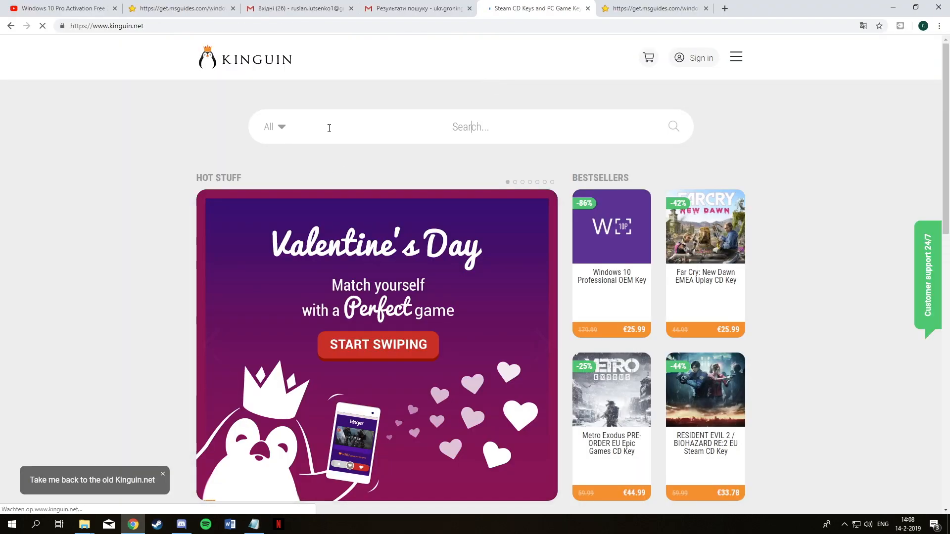
type("w")
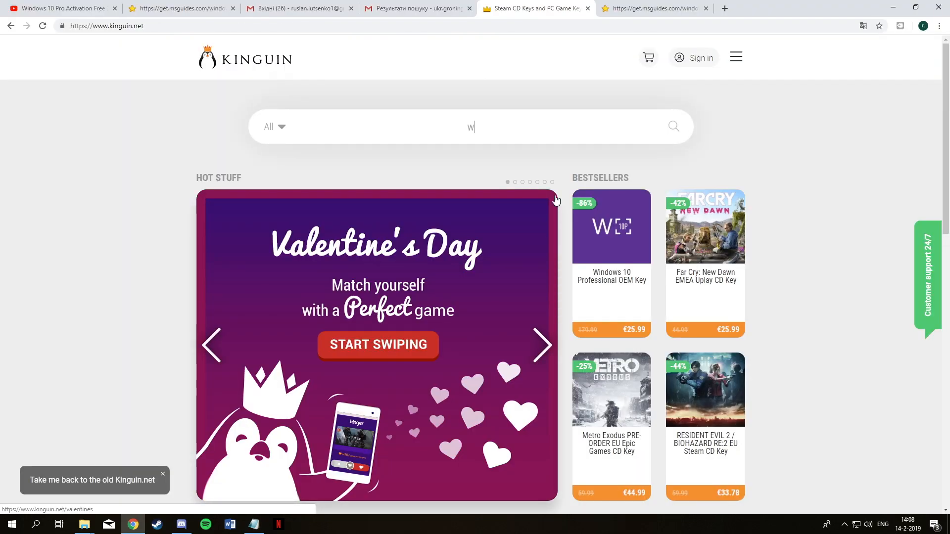
type("indo")
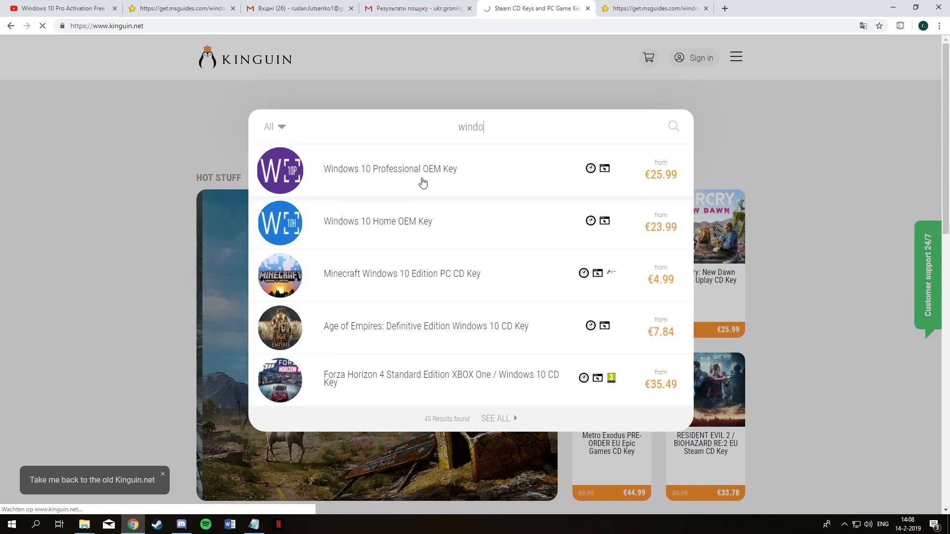
left_click(392, 168)
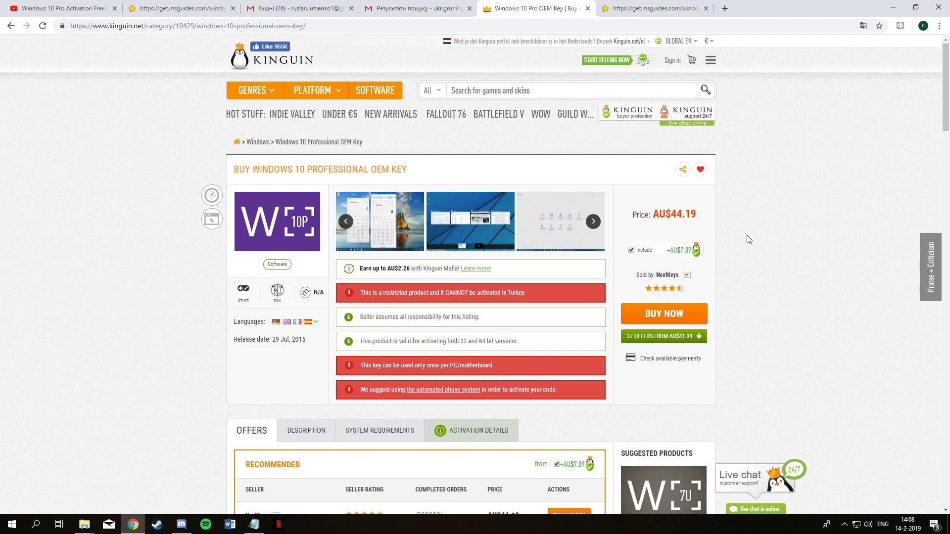
scroll("down", 3)
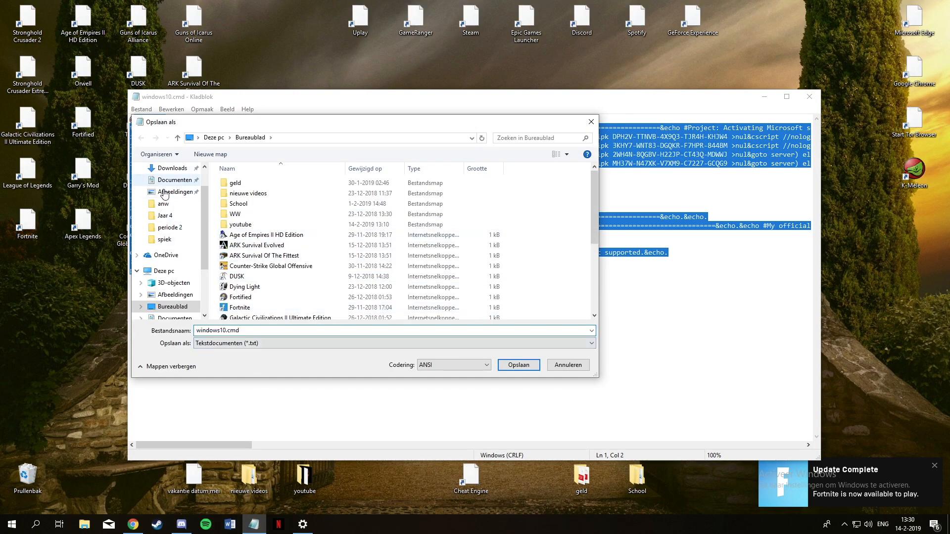
Step: Save windows10.cmd to the desktop, confirming replacement of the existing file
left_click(519, 364)
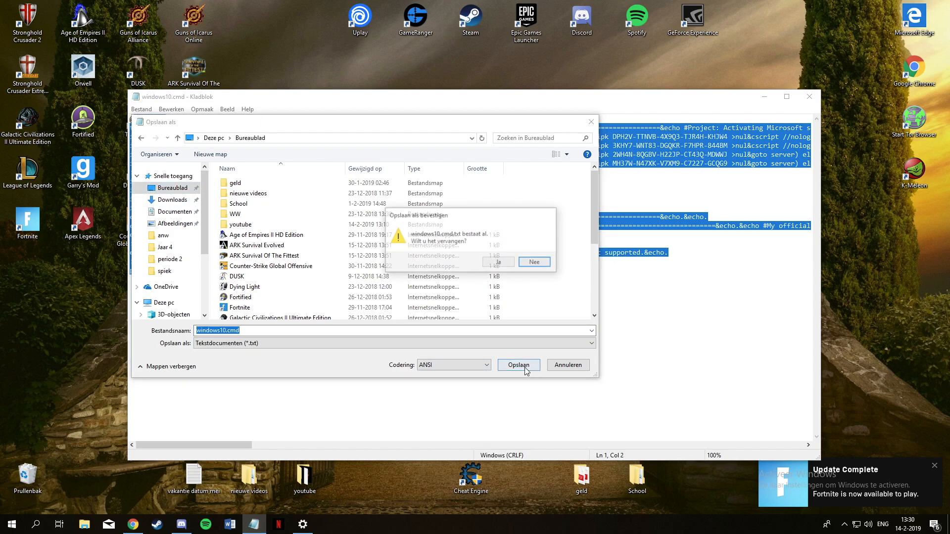
left_click(498, 261)
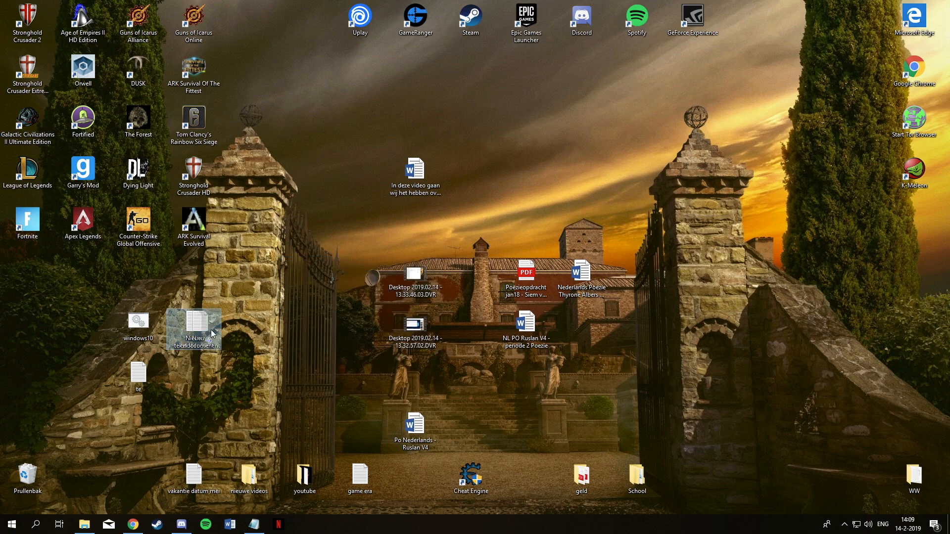
Step: Begin saving the new text document under a new name starting 'window'
double_click(194, 329)
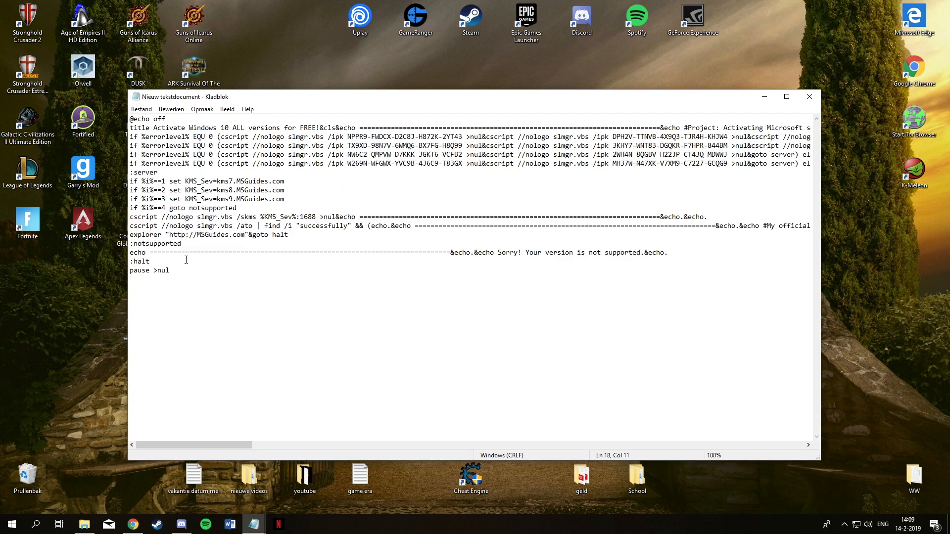
left_click(141, 109)
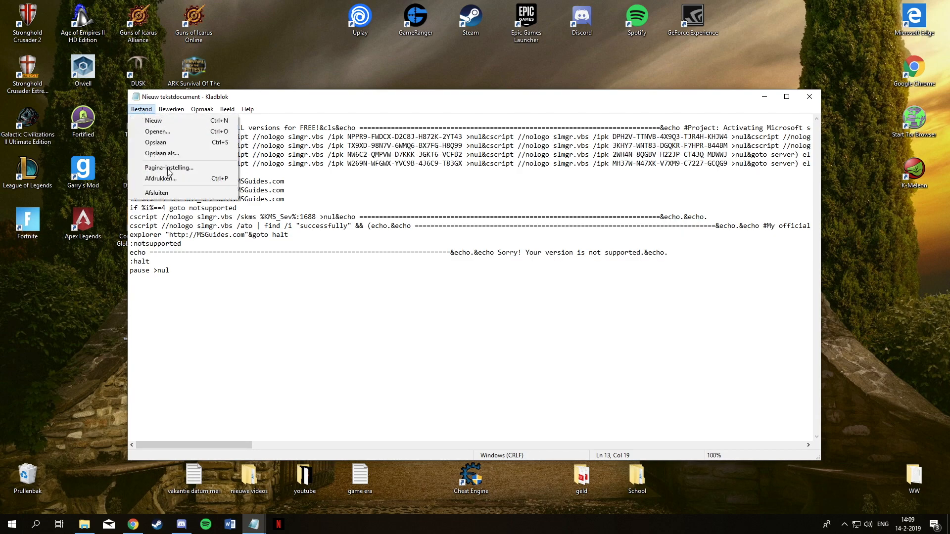
left_click(161, 153)
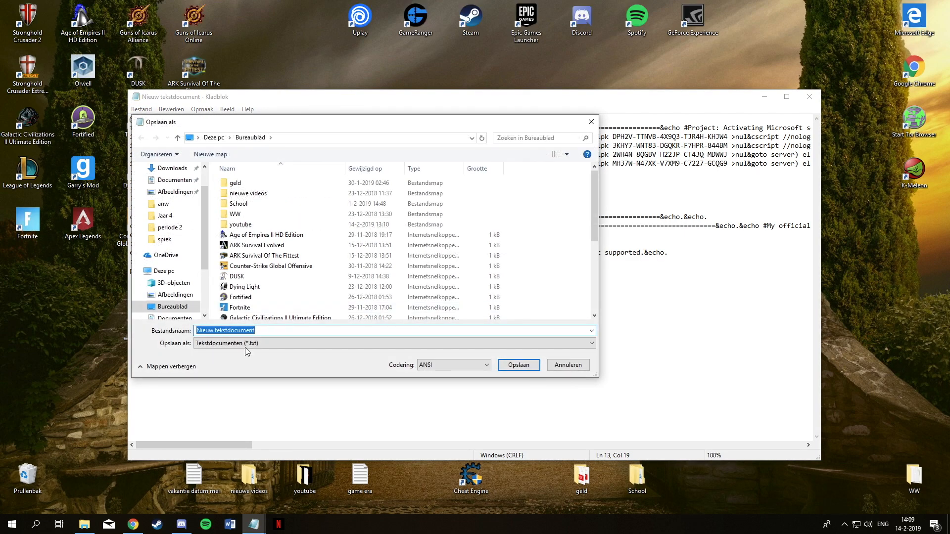
type("windows")
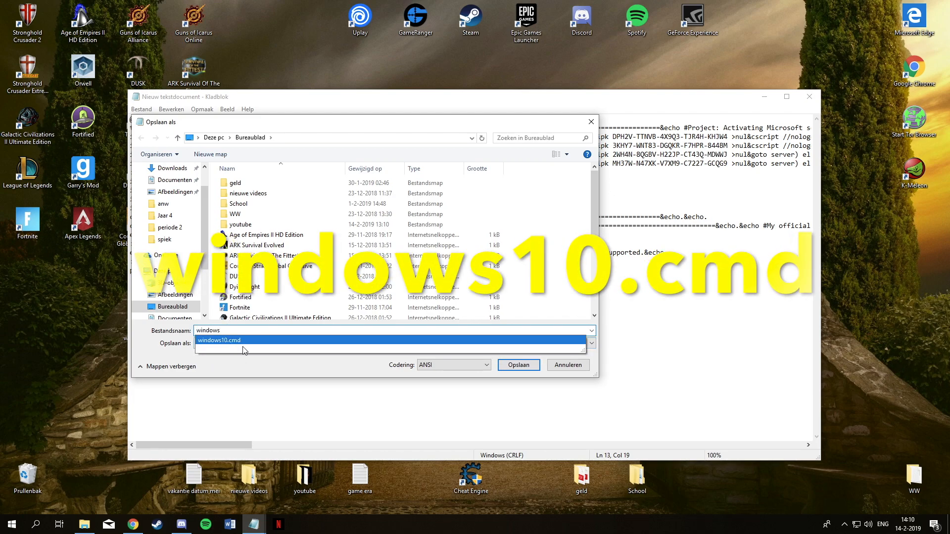
Step: Save it as windows10.cmd with Bureaublad (desktop) as the location
left_click(243, 340)
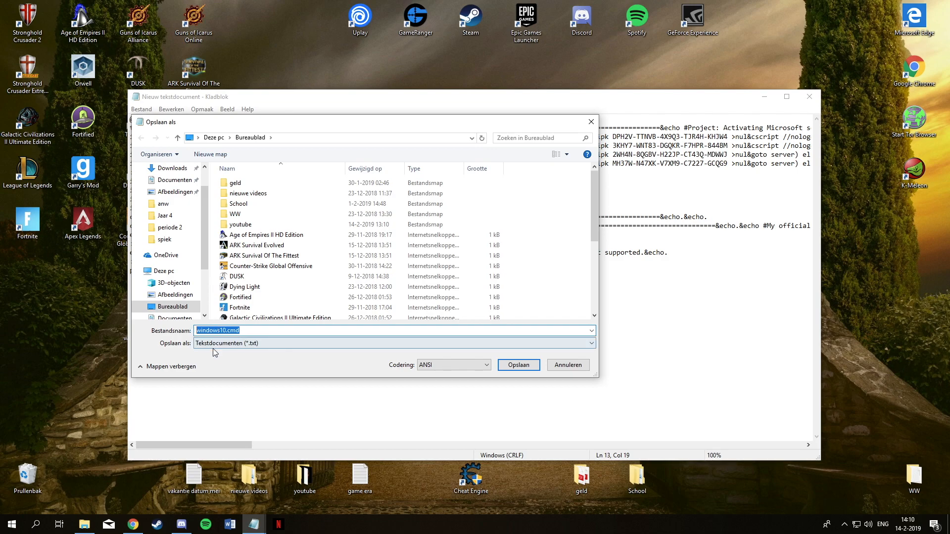
left_click(172, 200)
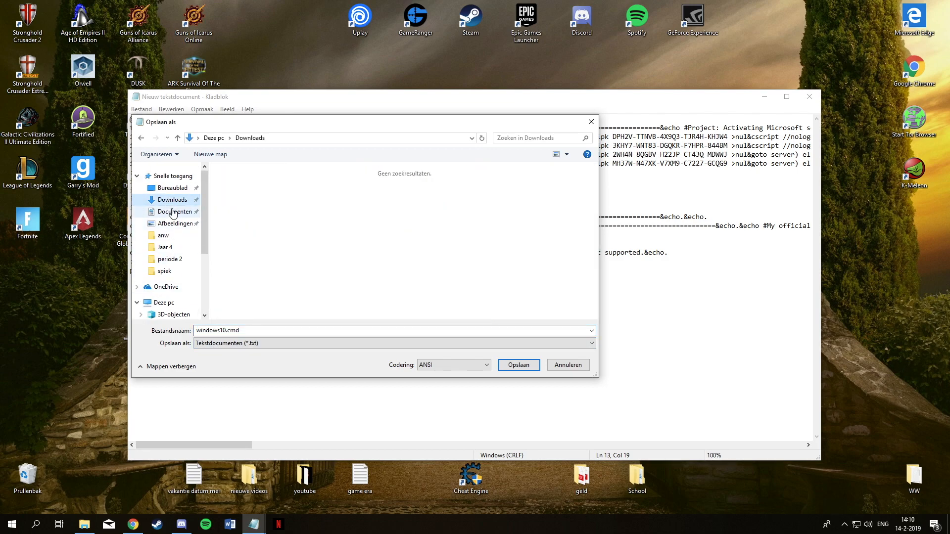
left_click(172, 188)
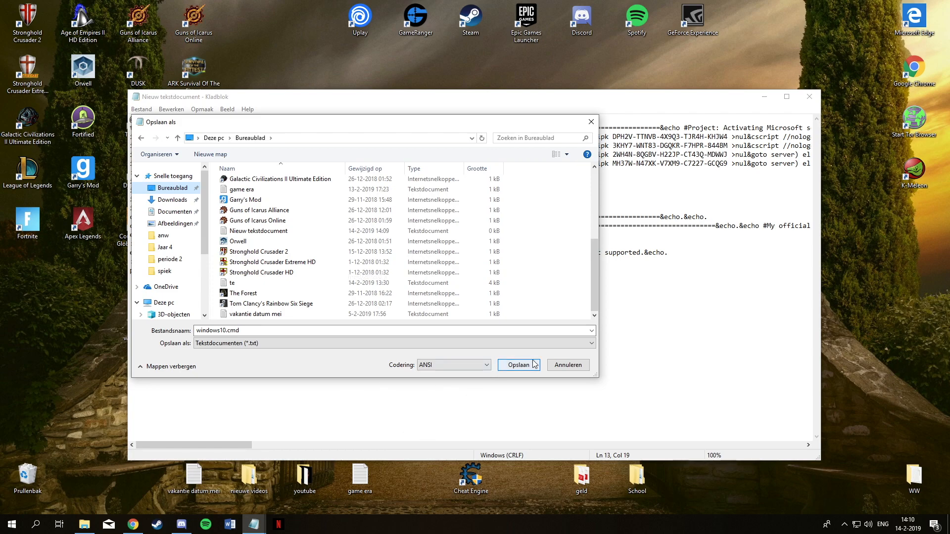
left_click(518, 364)
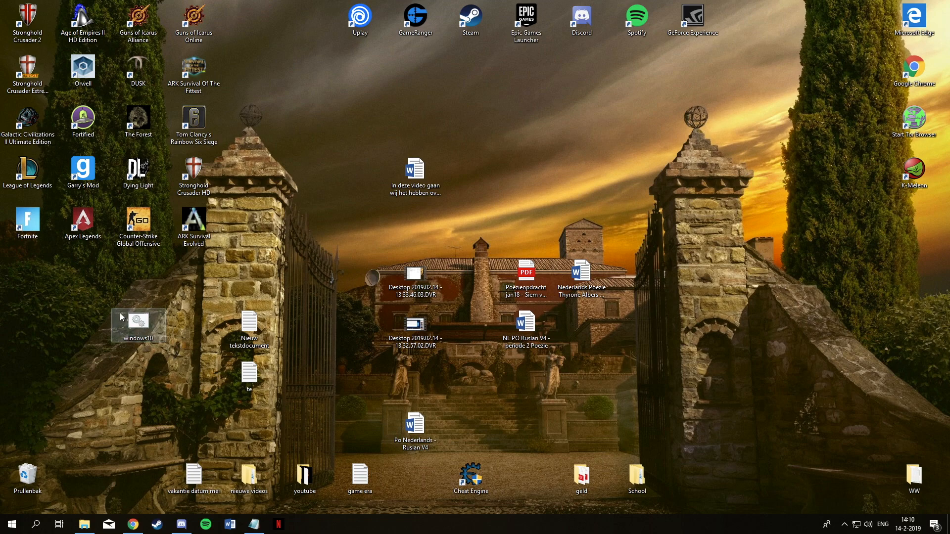
Step: Bring up the windows10.cmd context options to run it as administrator
right_click(137, 324)
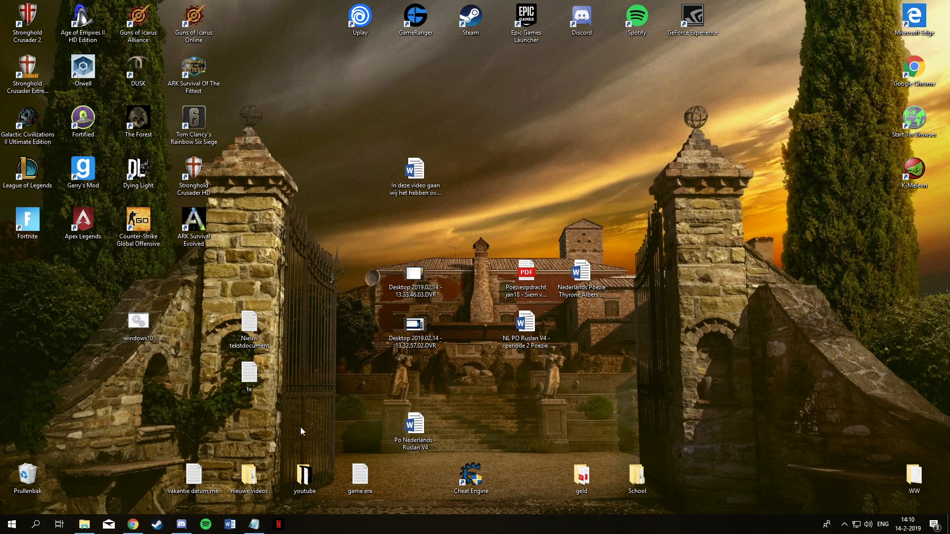
mouse_move(222, 346)
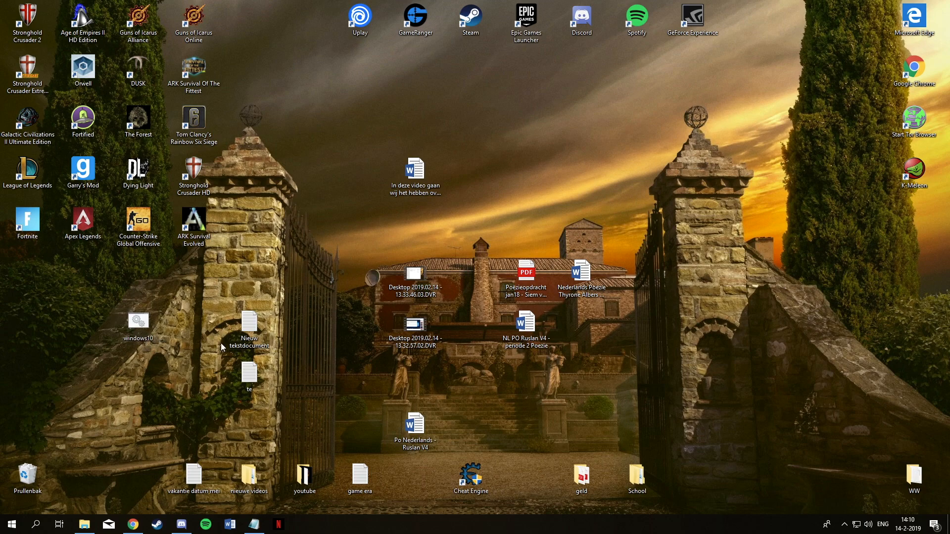
right_click(28, 270)
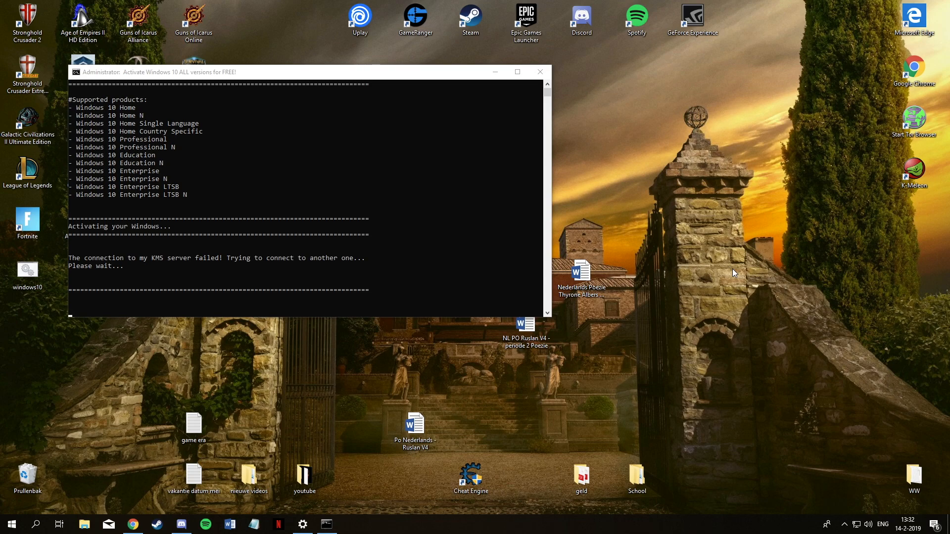
mouse_move(723, 259)
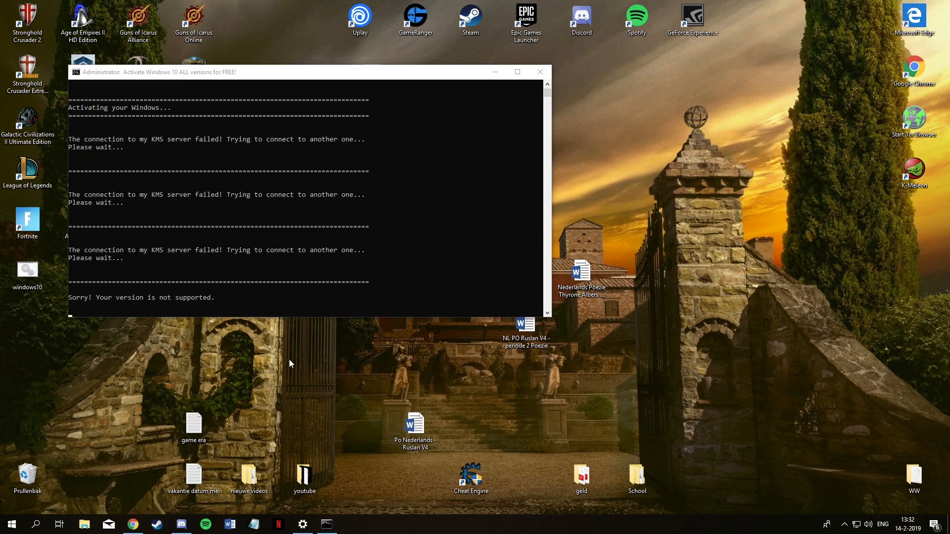
Step: Close the activation script's Command Prompt window, returning to the desktop
left_click(540, 71)
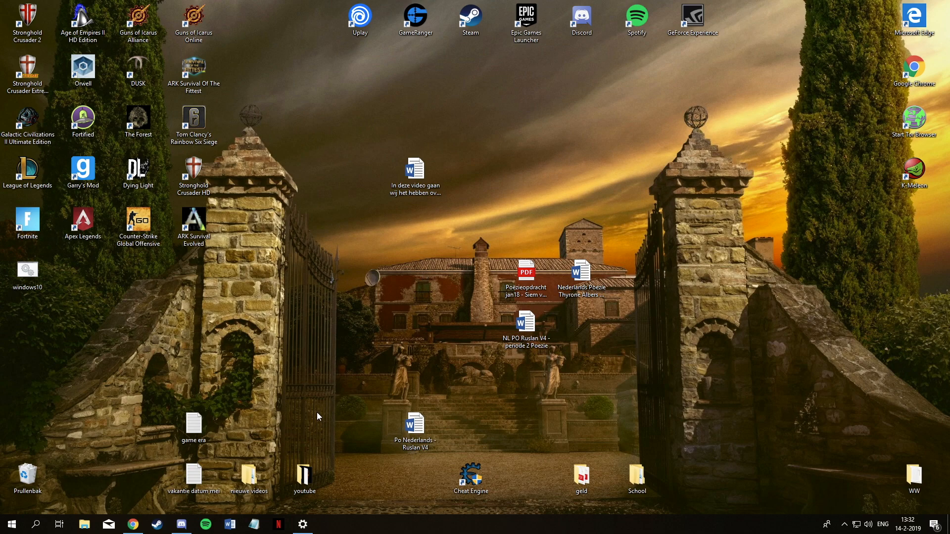
left_click(302, 525)
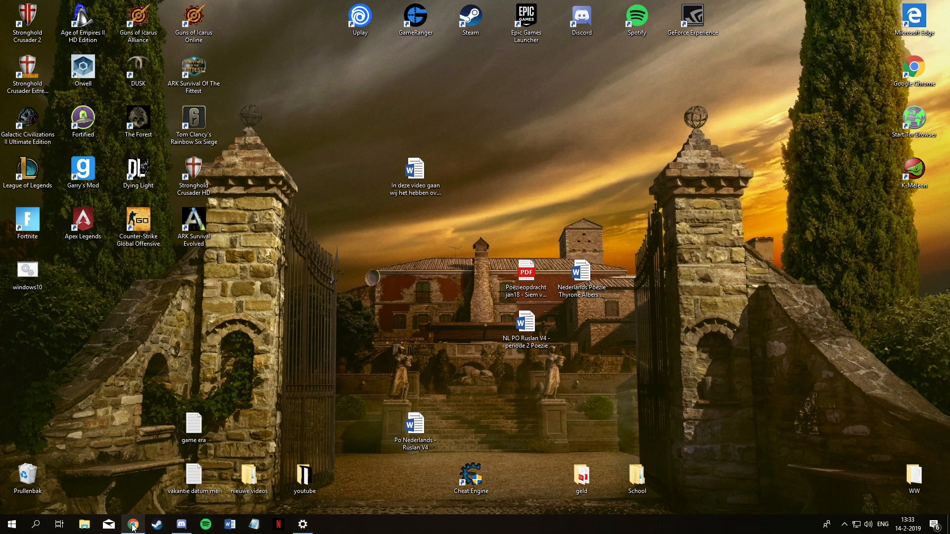
Step: View Deze pc system properties in File Explorer showing Windows 10 Pro activated
left_click(109, 524)
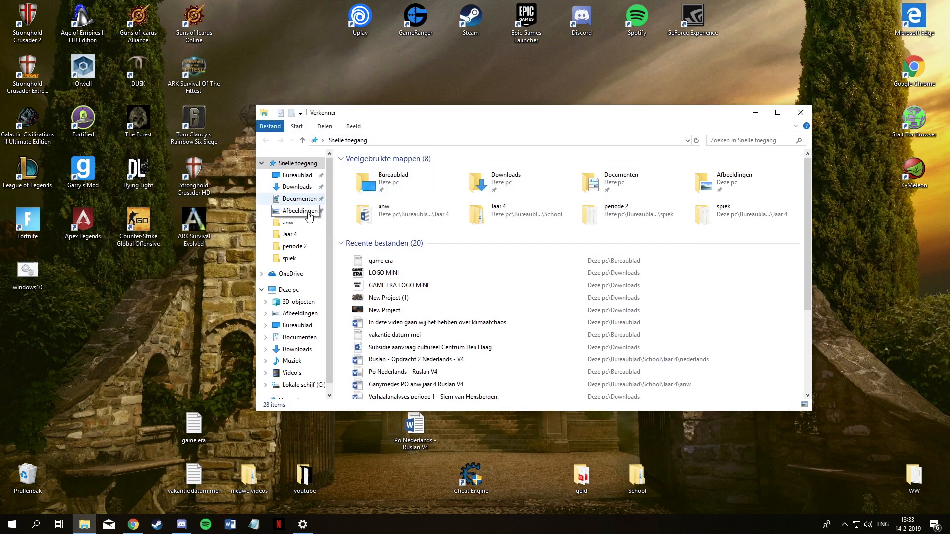
right_click(288, 289)
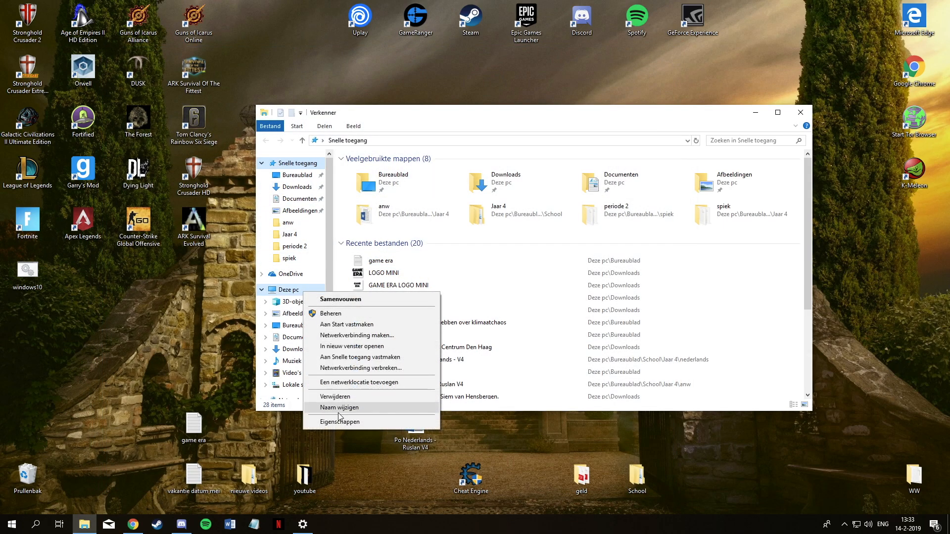
left_click(339, 422)
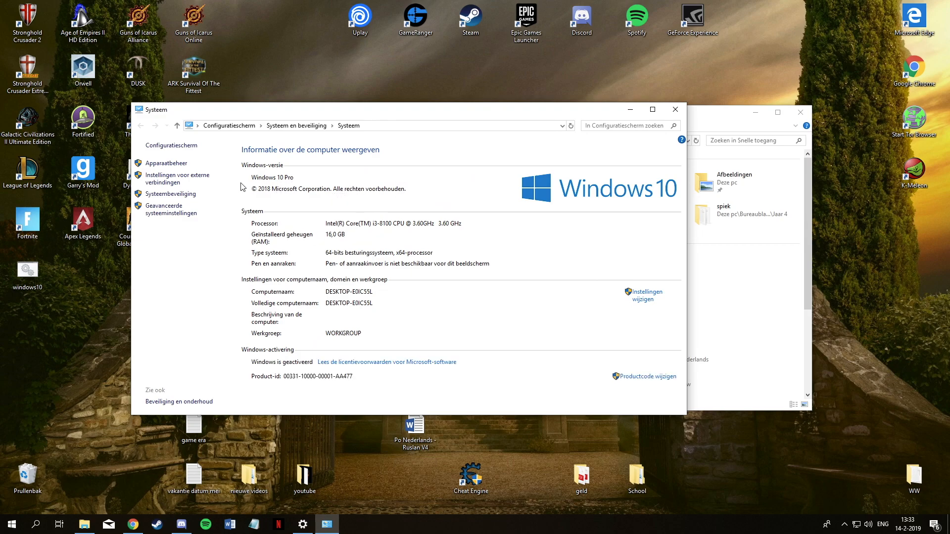
mouse_move(669, 97)
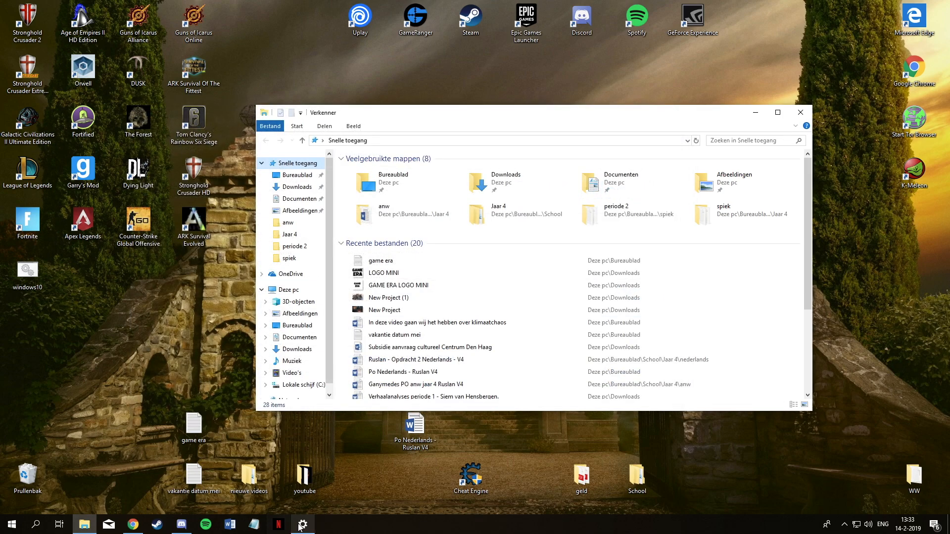
left_click(303, 525)
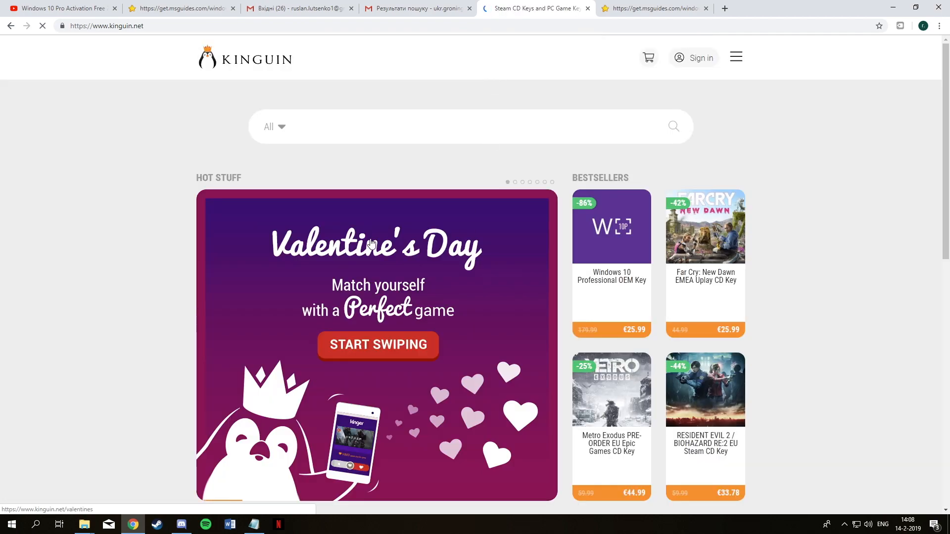
Step: Search Kinguin for 'wi' and view the Windows 10 Professional OEM Key listing's offers
type("windo")
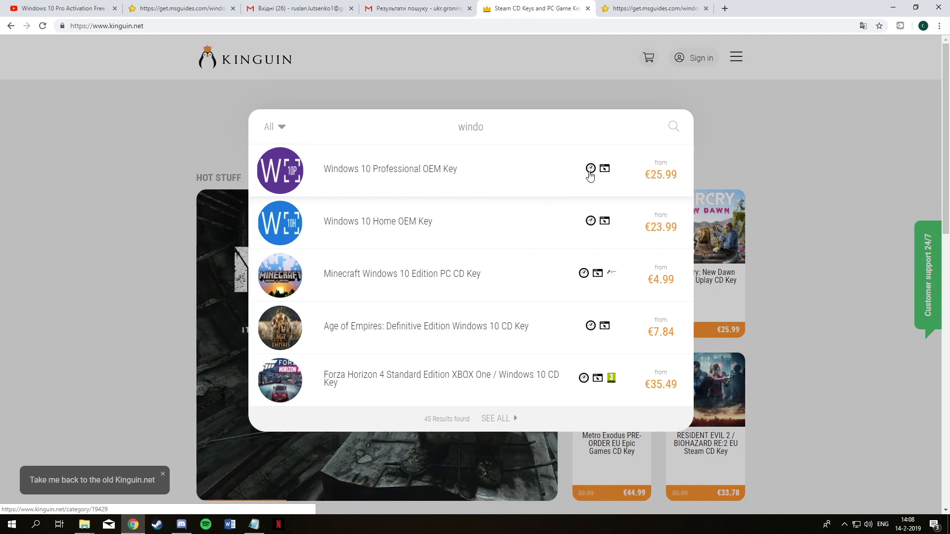
left_click(390, 168)
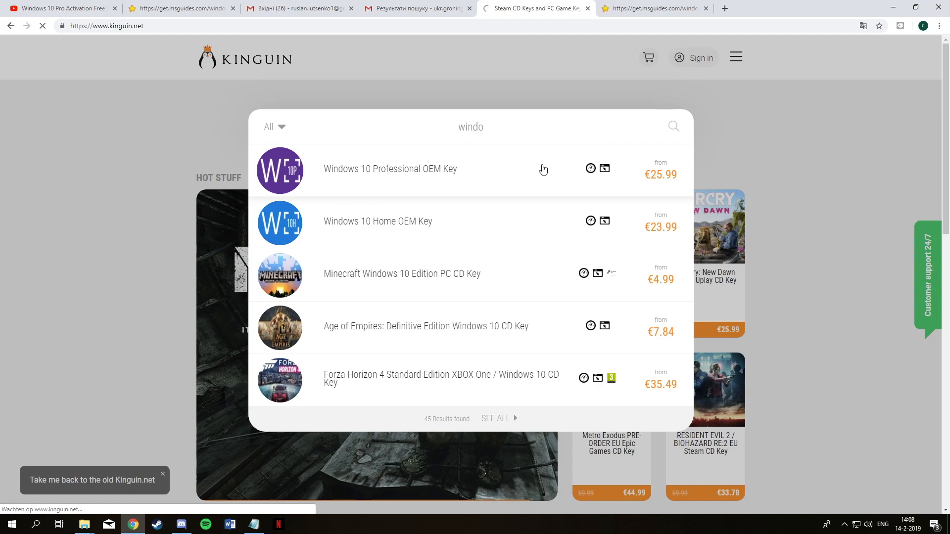
left_click(390, 169)
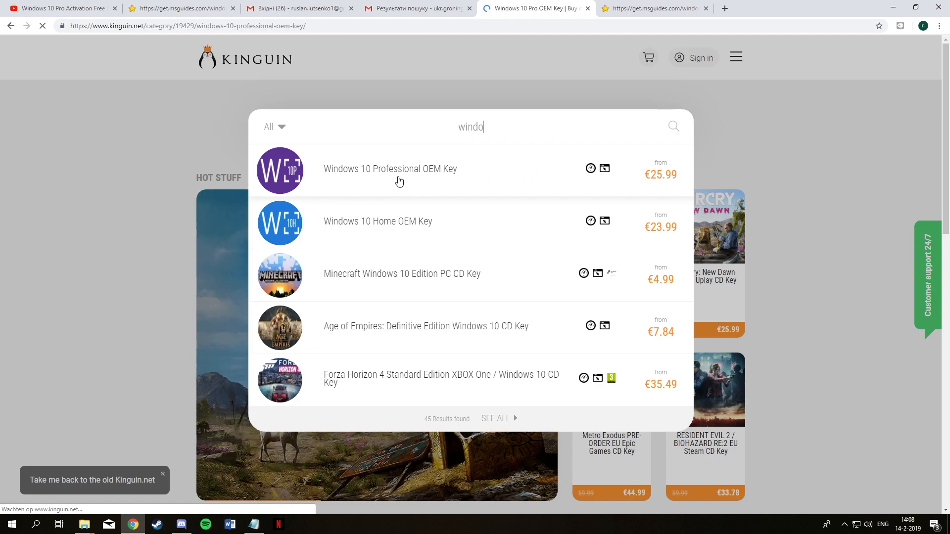
left_click(390, 168)
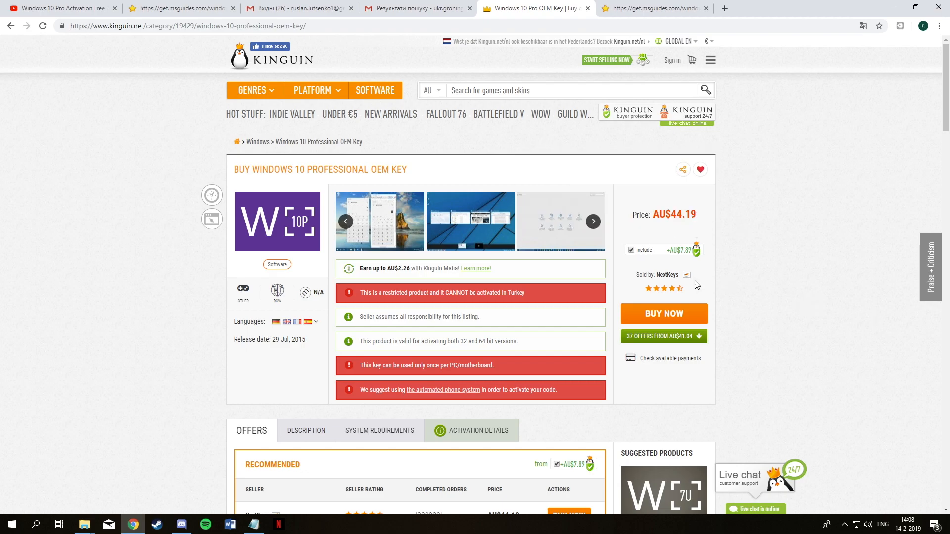
scroll("down", 3)
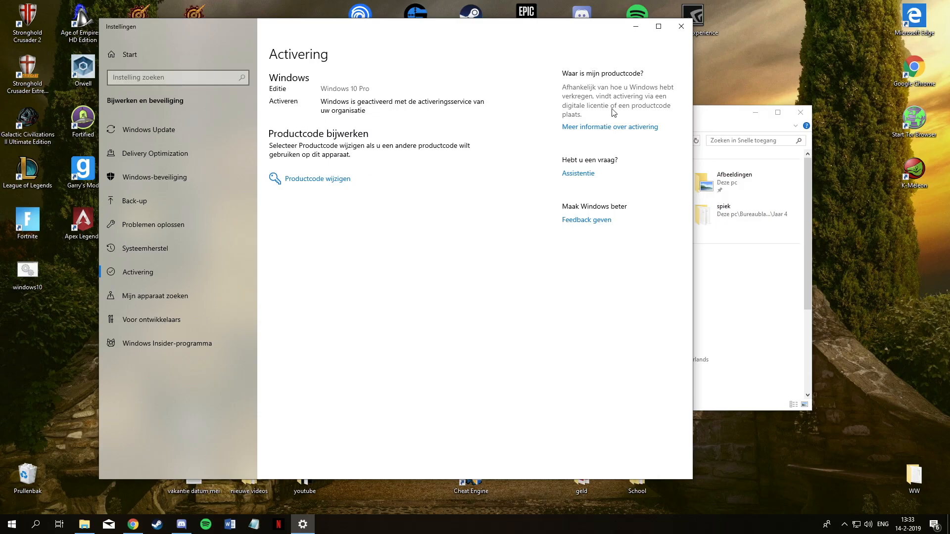
Step: Run windows10.cmd as administrator, then reopen the script for saving under a new name
right_click(27, 270)
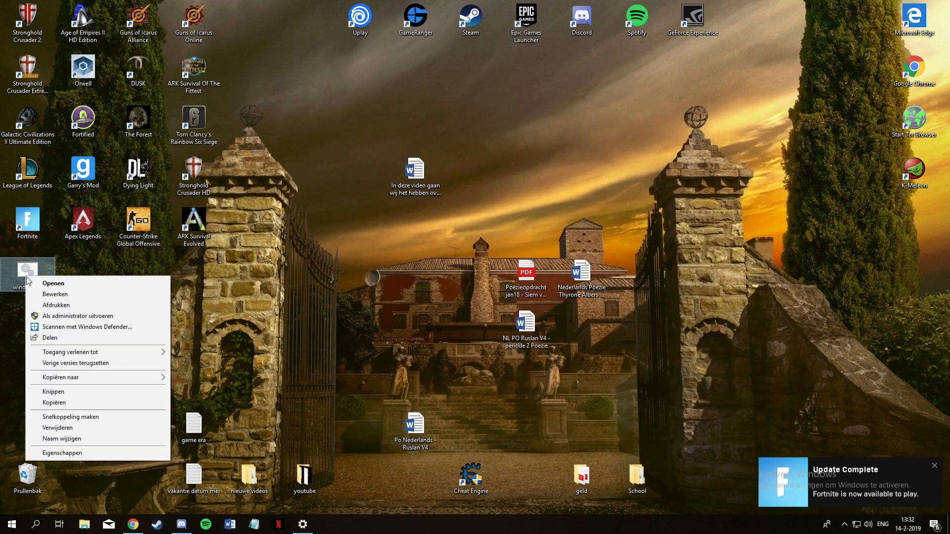
left_click(416, 329)
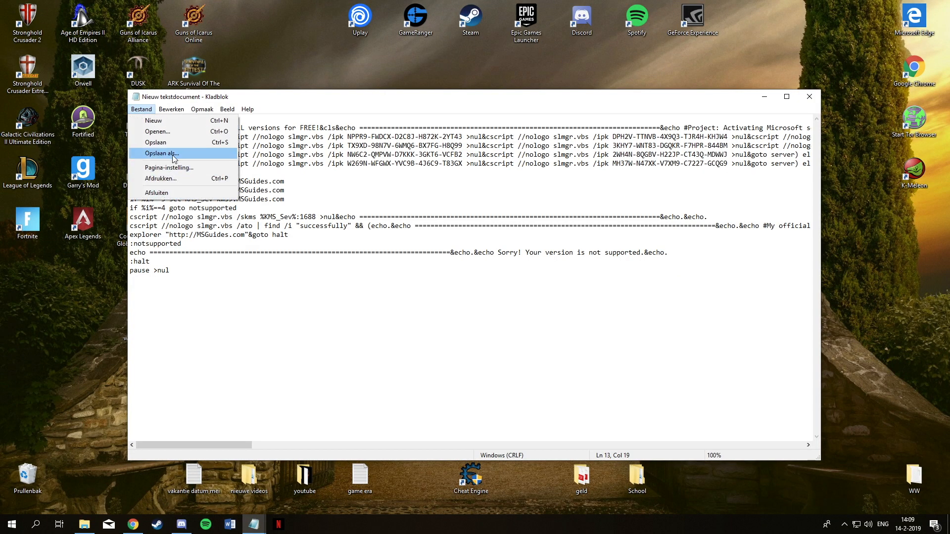
left_click(163, 153)
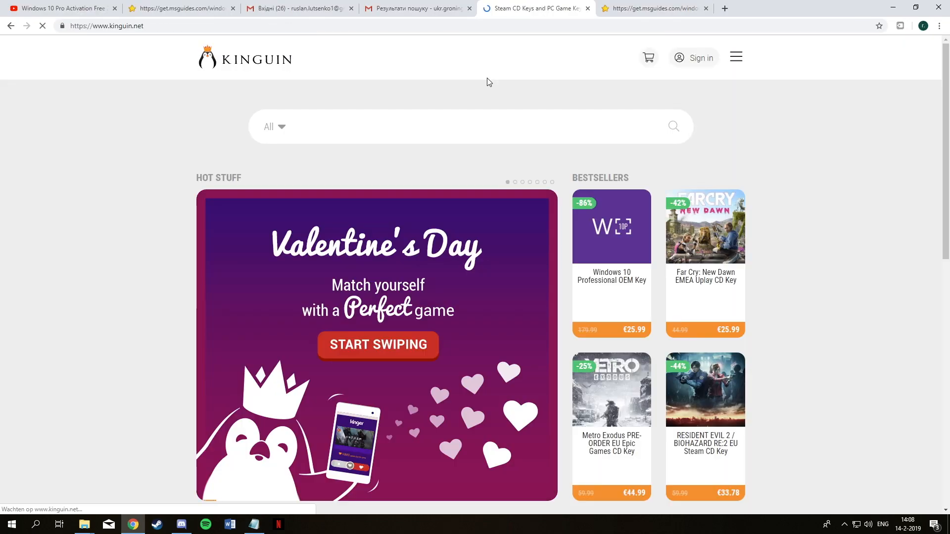
Step: Enter 'windo' in the Kinguin store search box
type("wi")
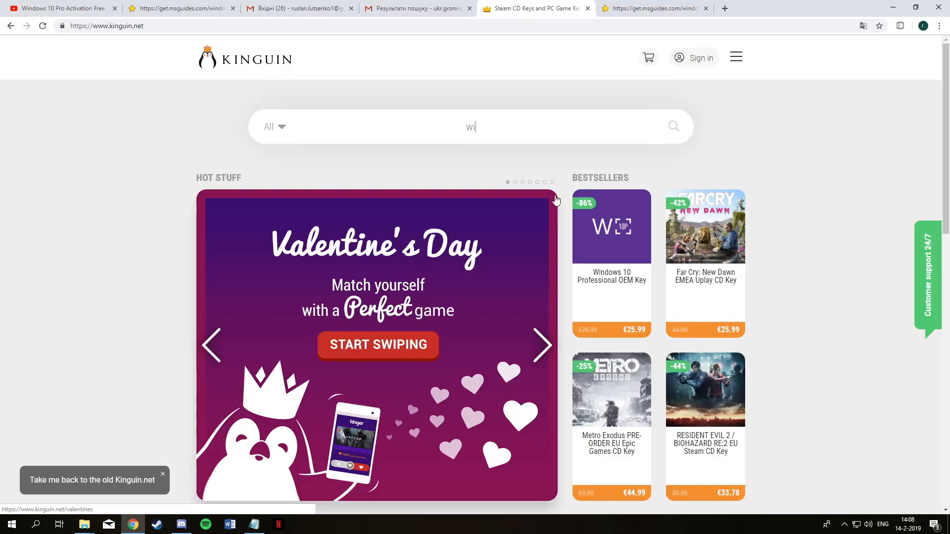
type("ndo")
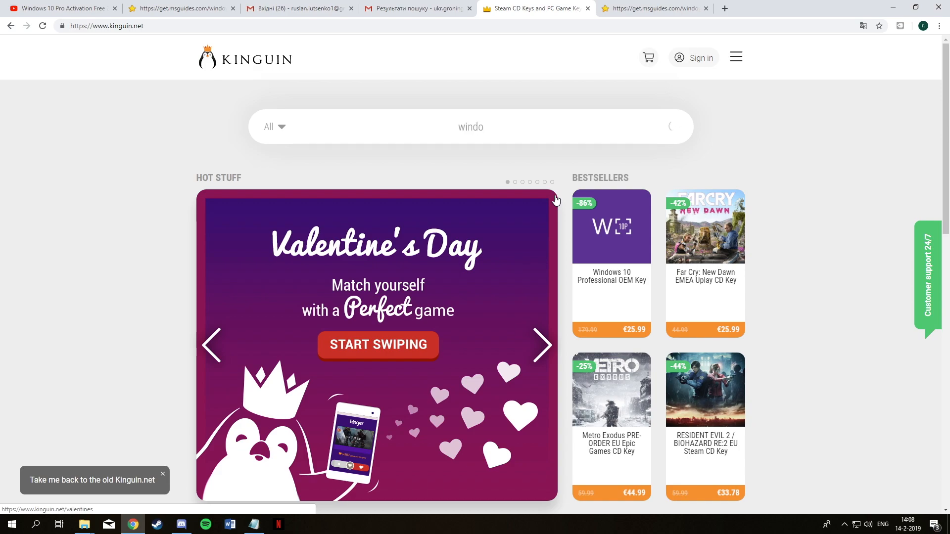